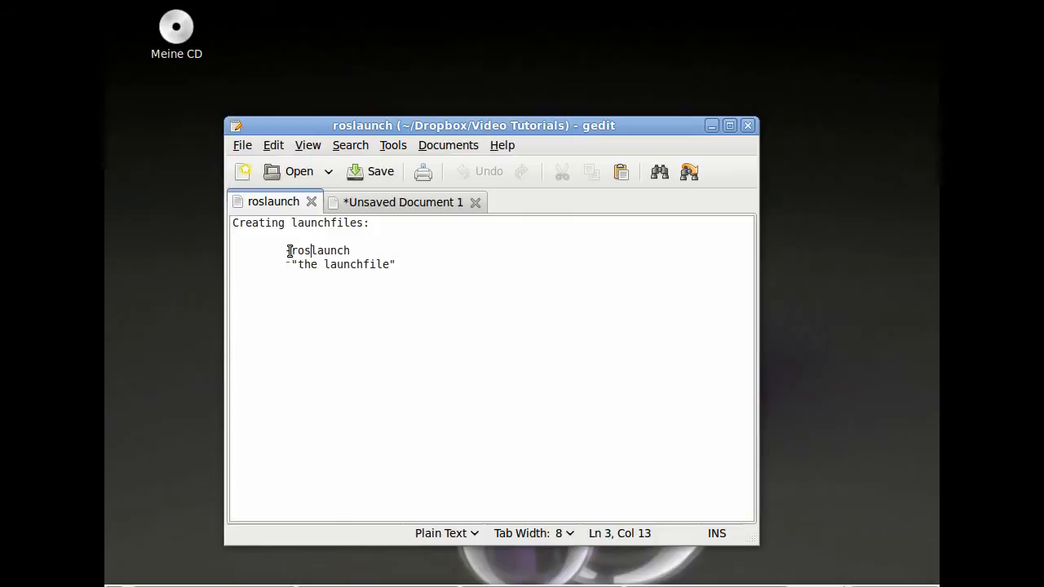
Highlight the roslaunch note in the launchfile notes before moving to the Terminal
left_click_drag(299, 264, 391, 264)
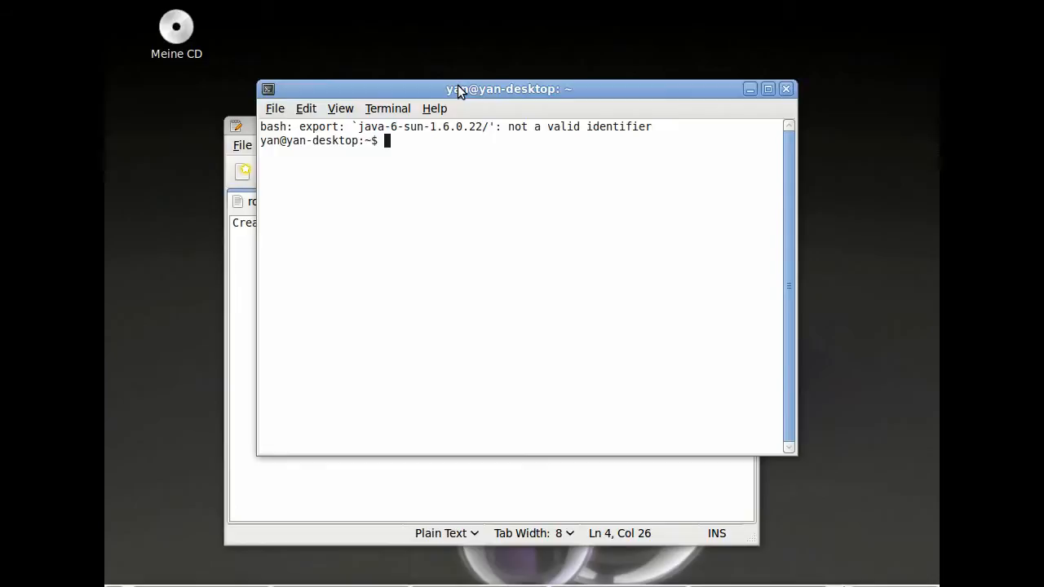
Change into the test1 package with roscd and create a launch directory there
type("roscd test")
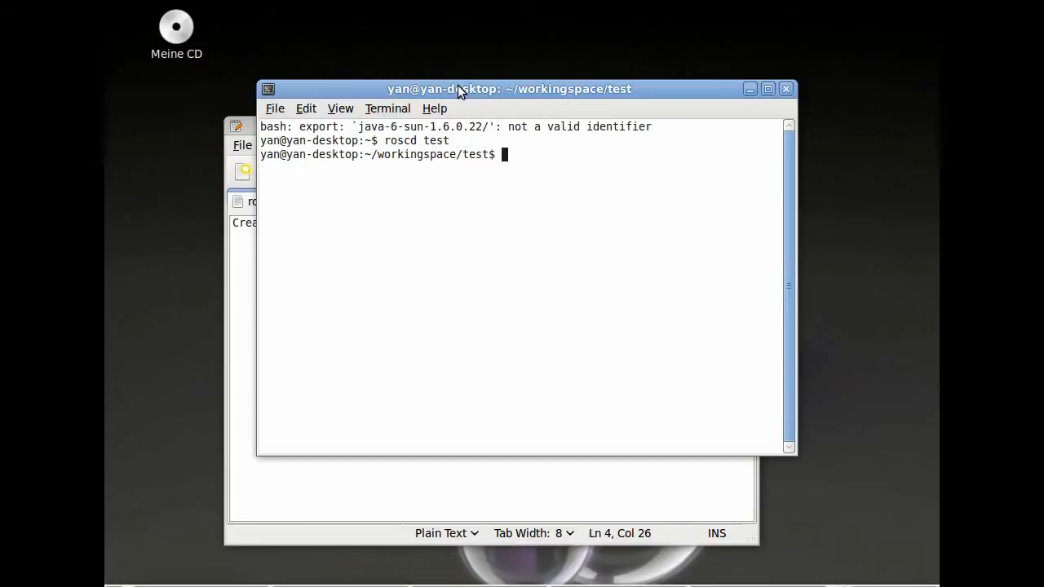
type("roscd test1")
type("mkdir")
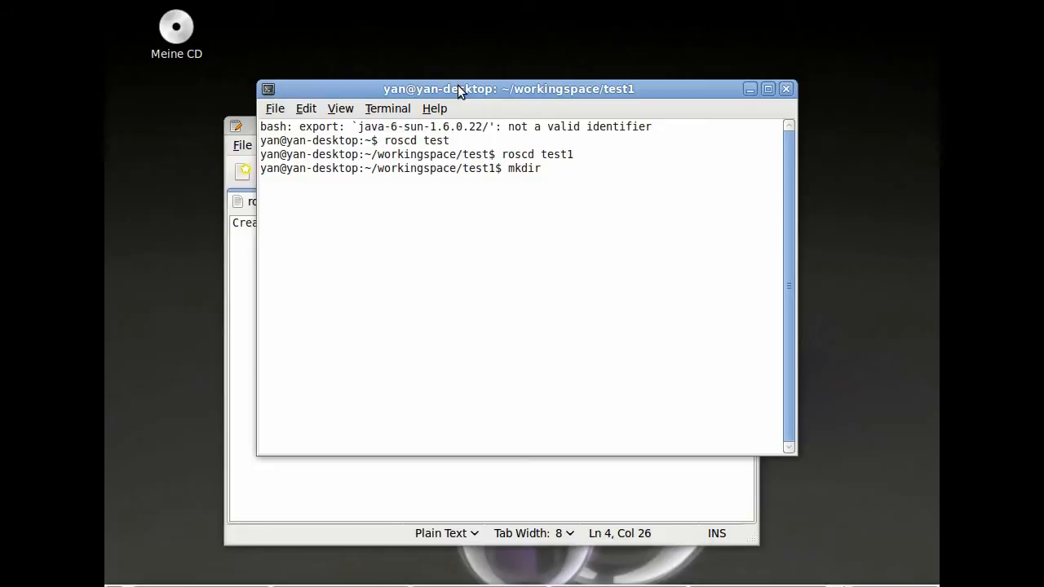
type("launch")
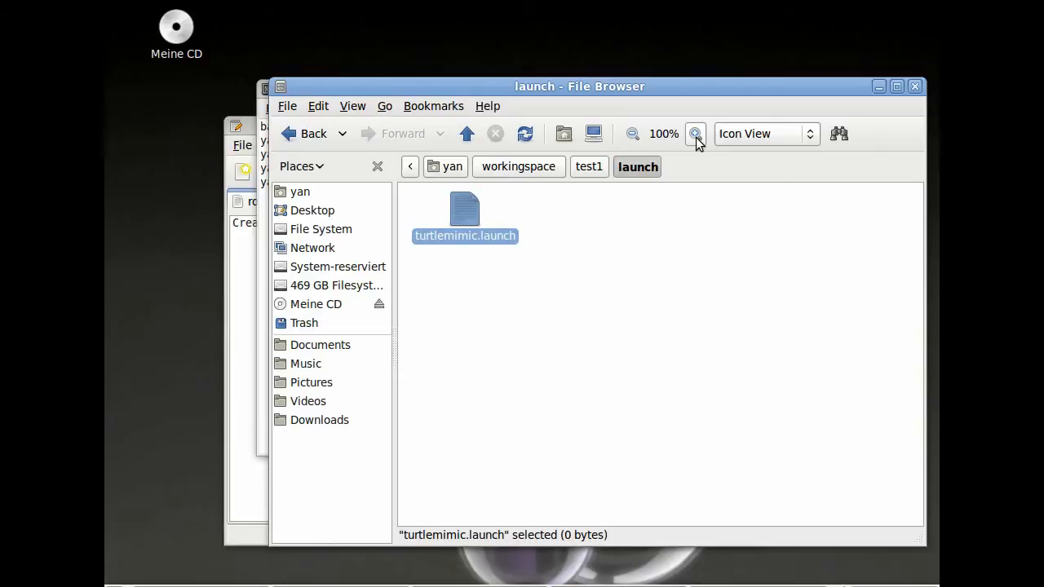
Load the empty turtlemimic.launch from test1/launch into gedit for editing
double_click(463, 210)
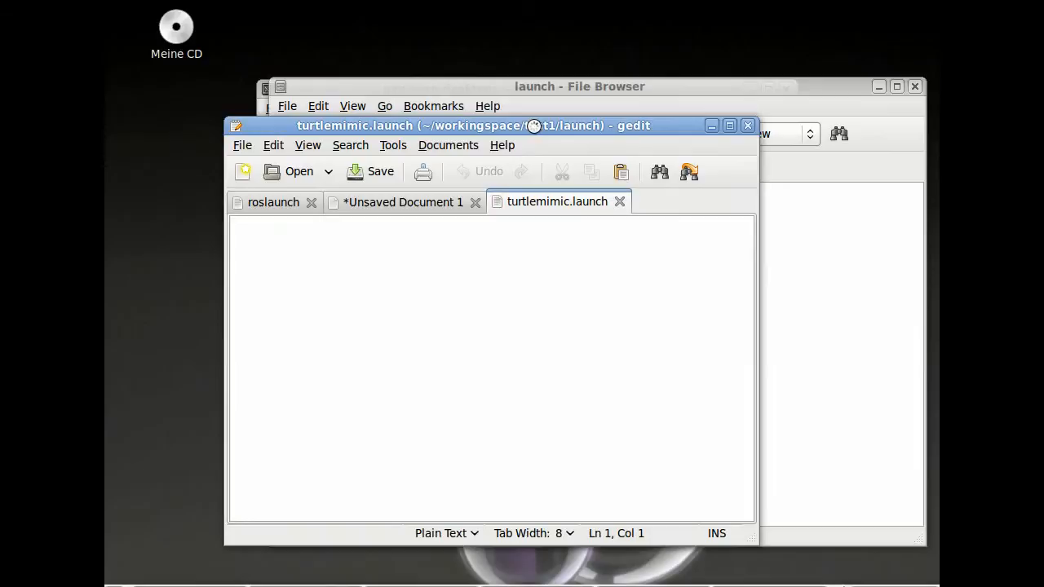
mouse_move(388, 215)
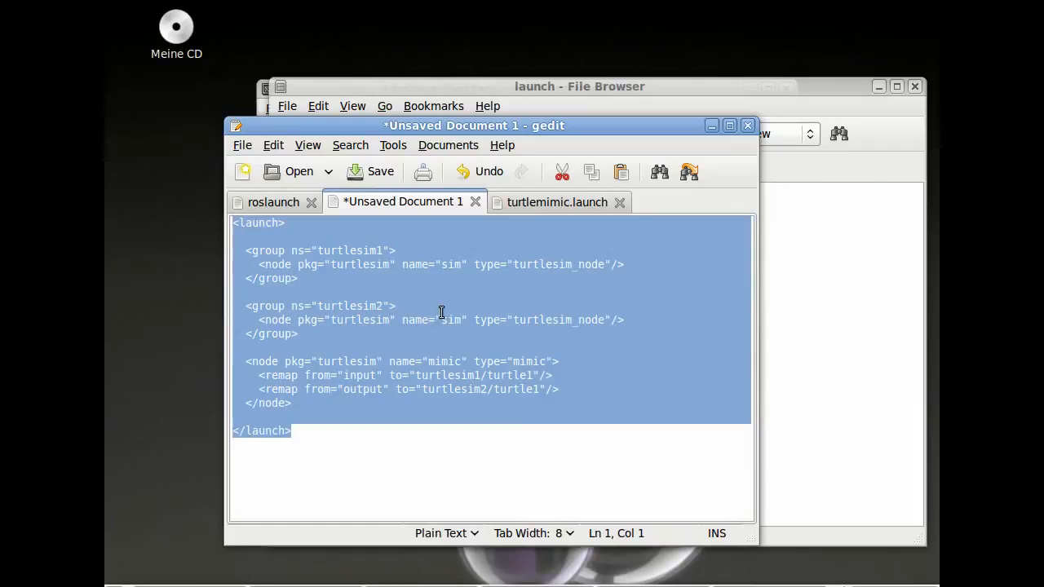
Switch to the turtlemimic.launch tab so the copied launch XML can be pasted
left_click(558, 202)
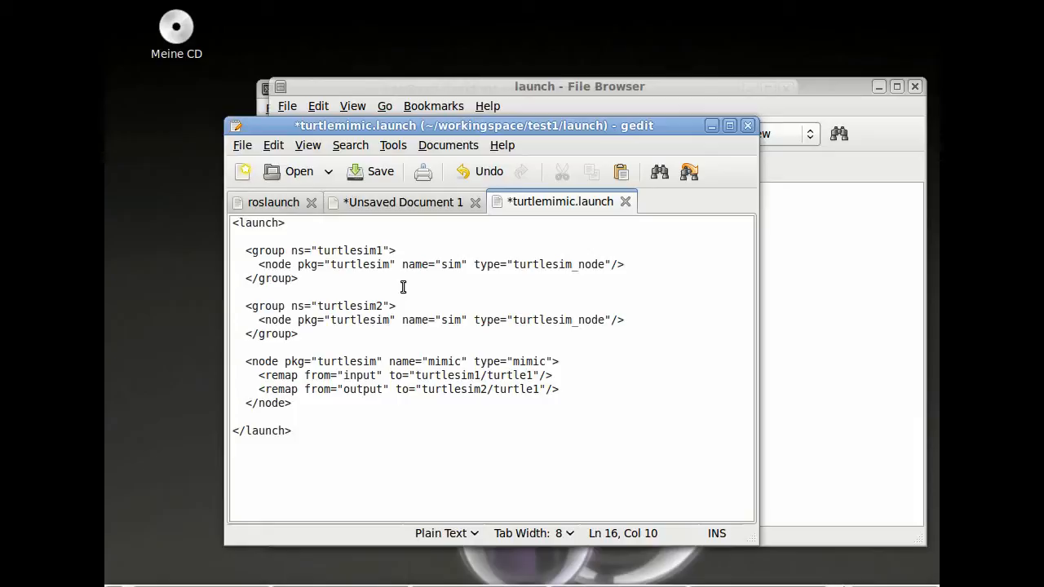
Save turtlemimic.launch, review its closing launch tag line, and return to the Terminal
left_click(371, 171)
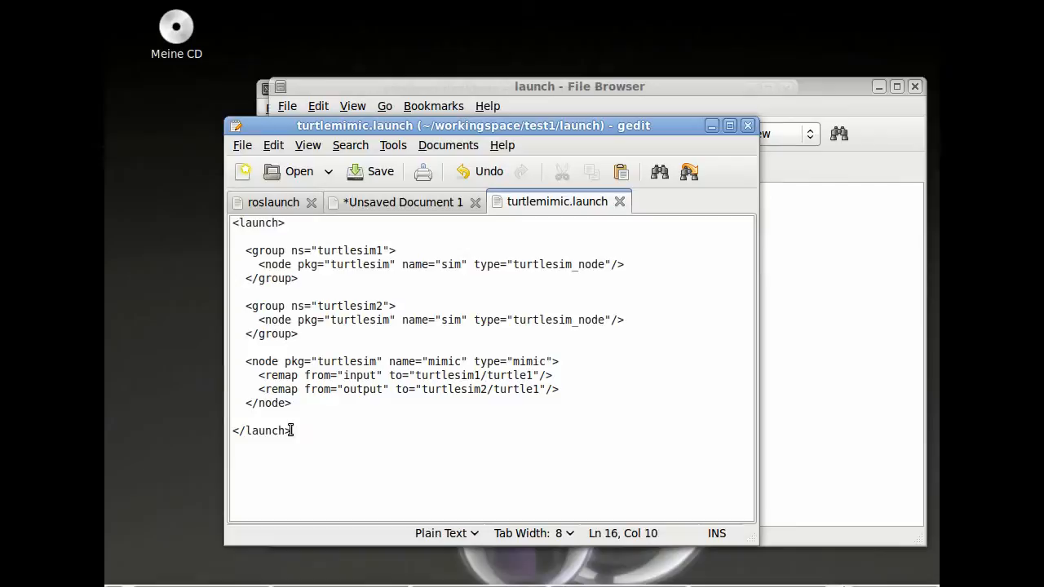
triple_click(261, 430)
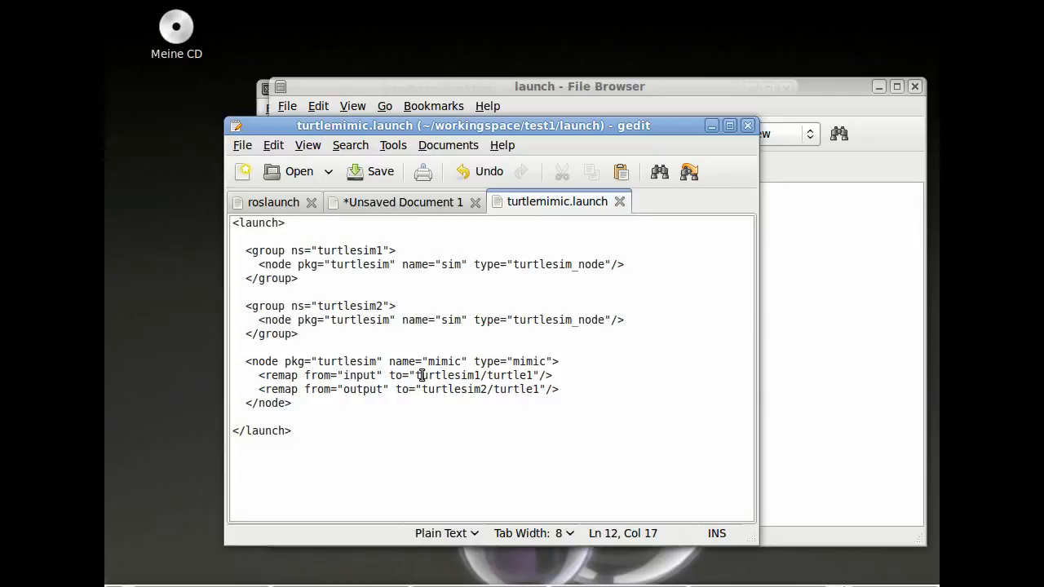
left_click(579, 85)
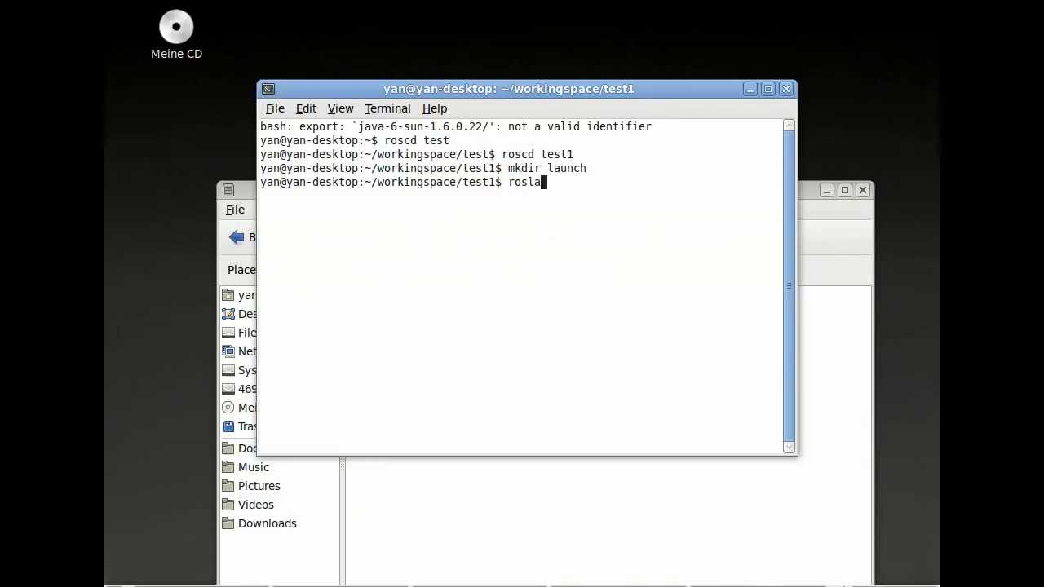
Run roslaunch test1 turtlemimic.launch, bringing up two TurtleSim windows
type("unch test1 turtlemimic.launch")
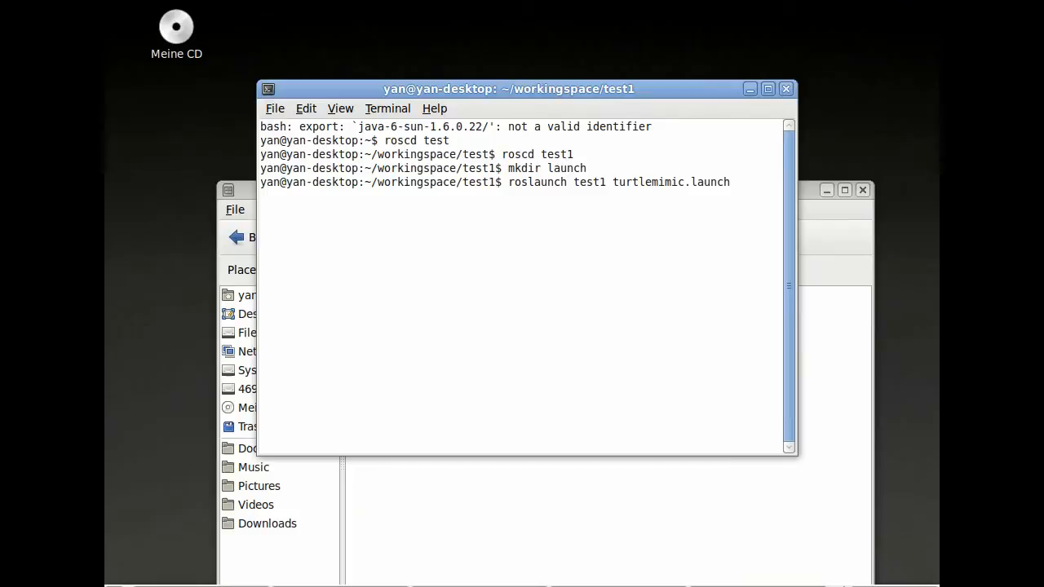
key("Return")
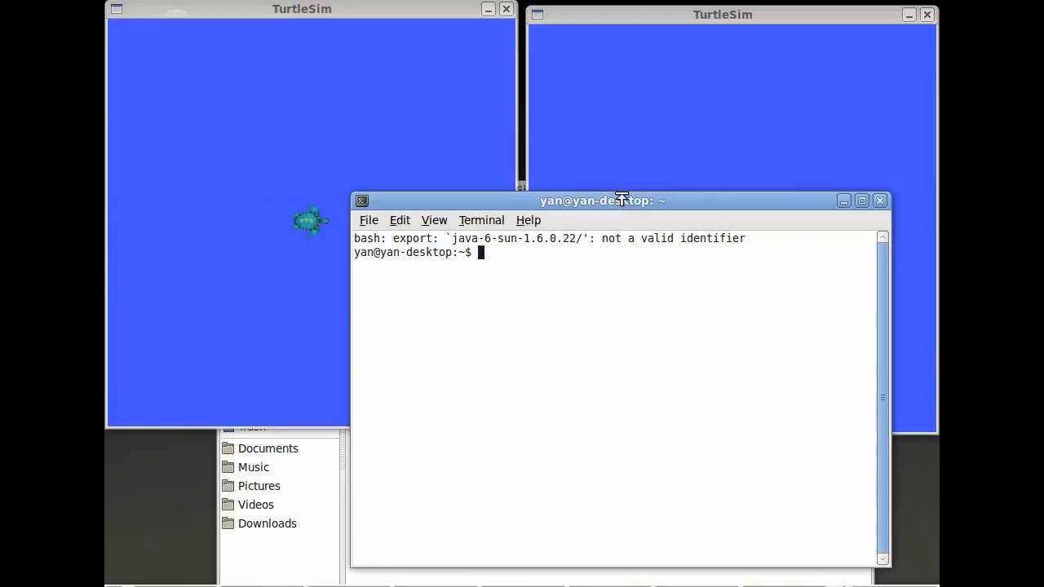
Write rostopic pub turtlesim1/turtle1/command_velocity turtlesim/Velocity, not yet executed
type("rostopic pub")
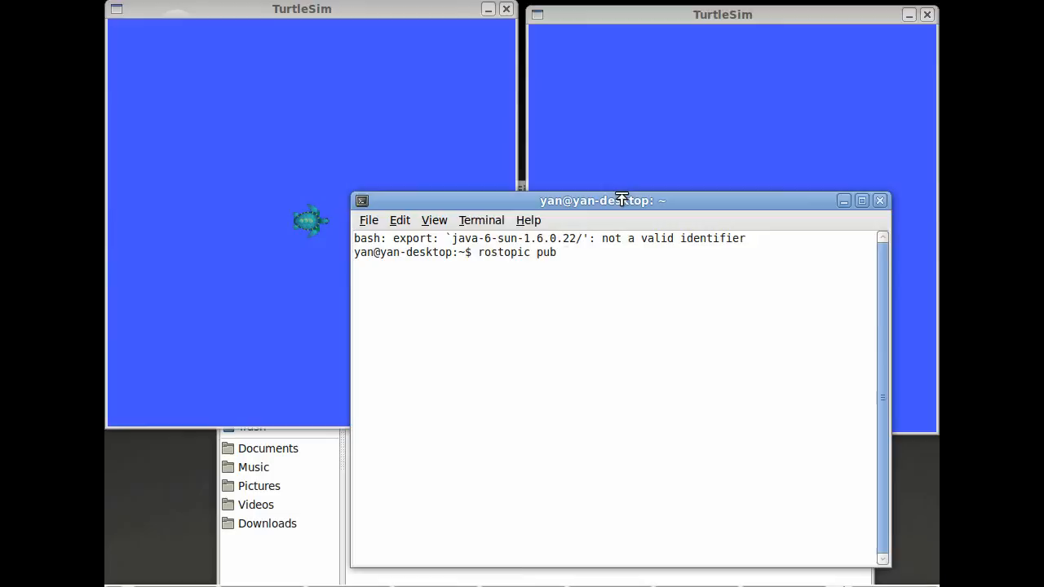
type("turtlesim1/turtle")
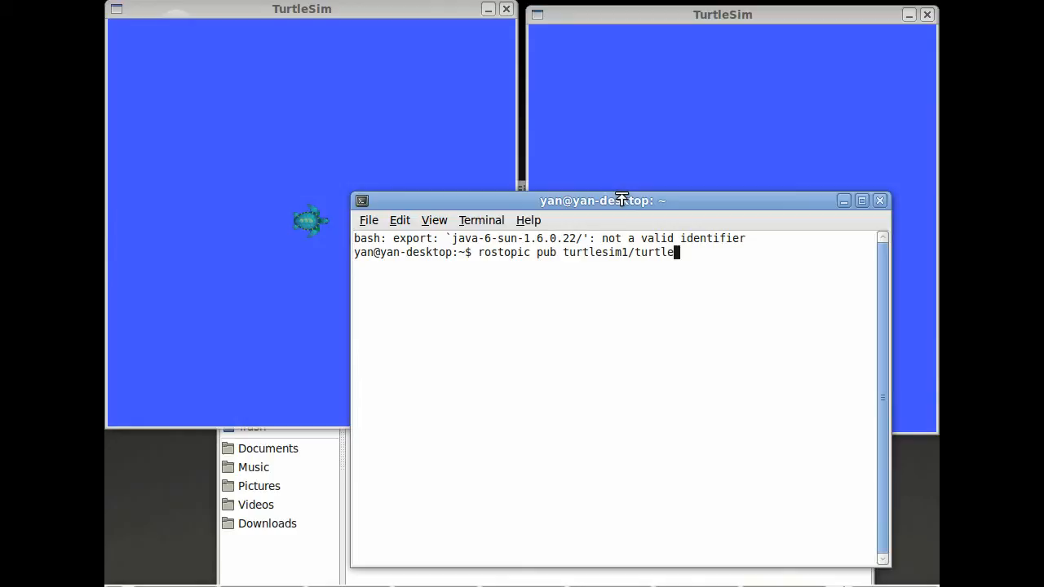
type("1/command_velocity tur")
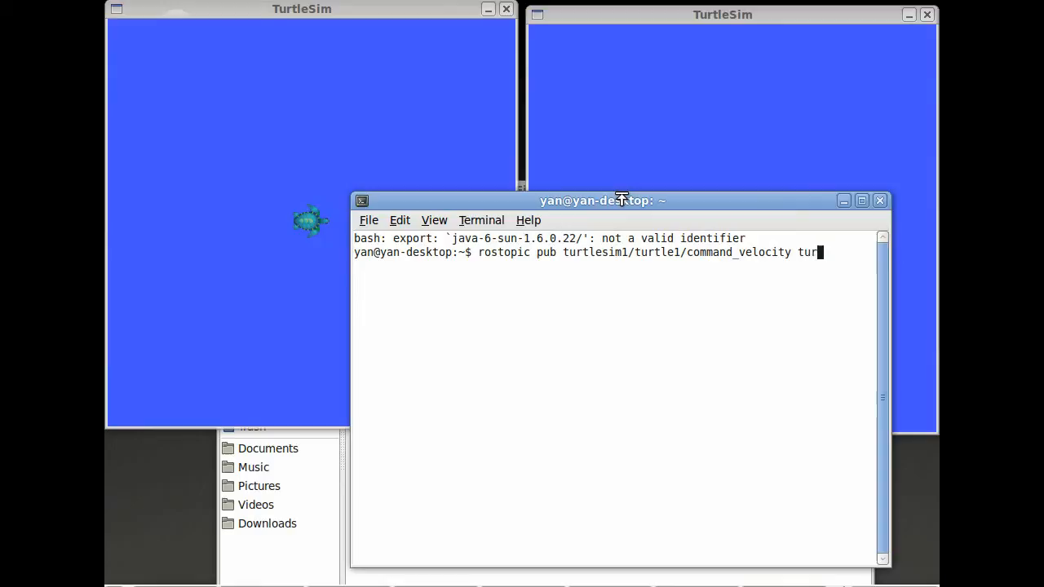
type("lesim/Velocit")
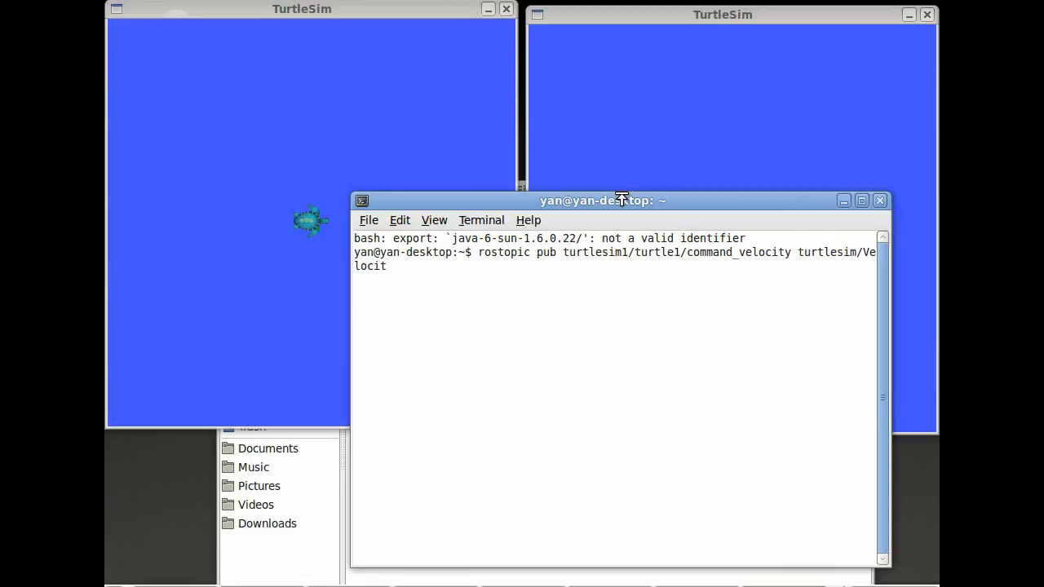